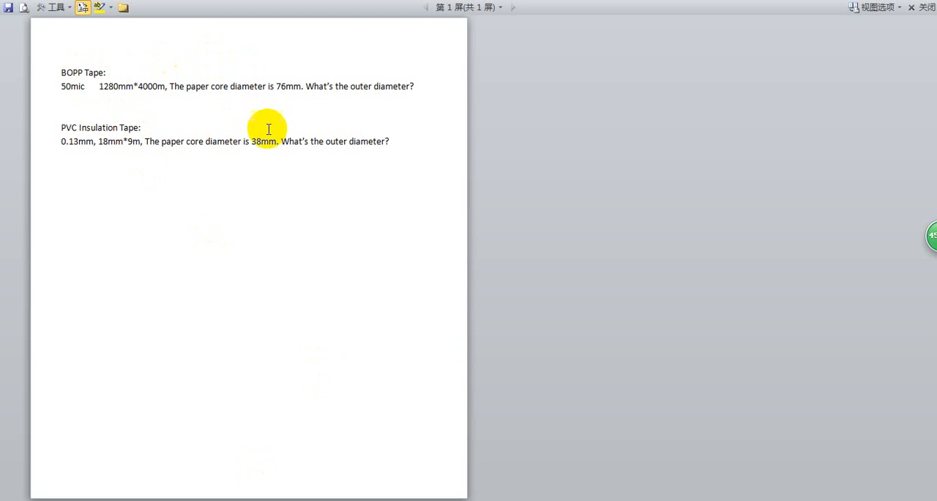
{"action": "mouse_move", "coordinate": [96, 85]}
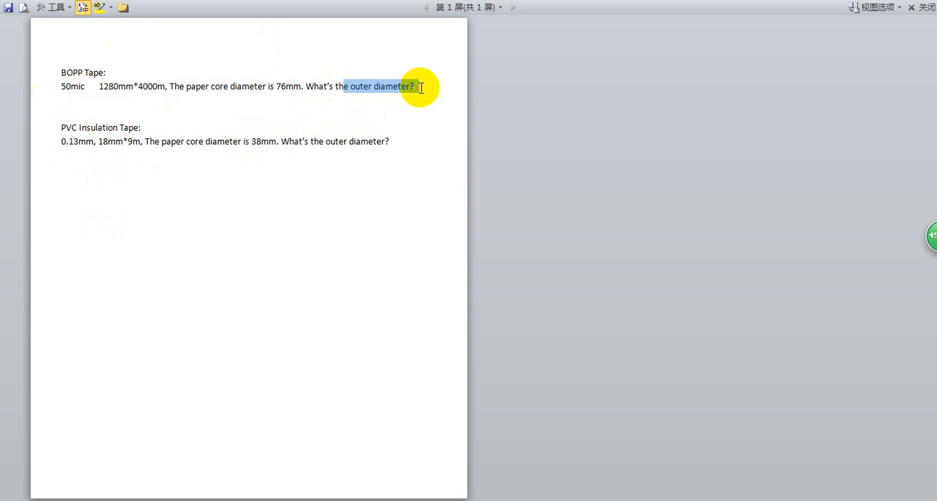
{"action": "mouse_move", "coordinate": [258, 269]}
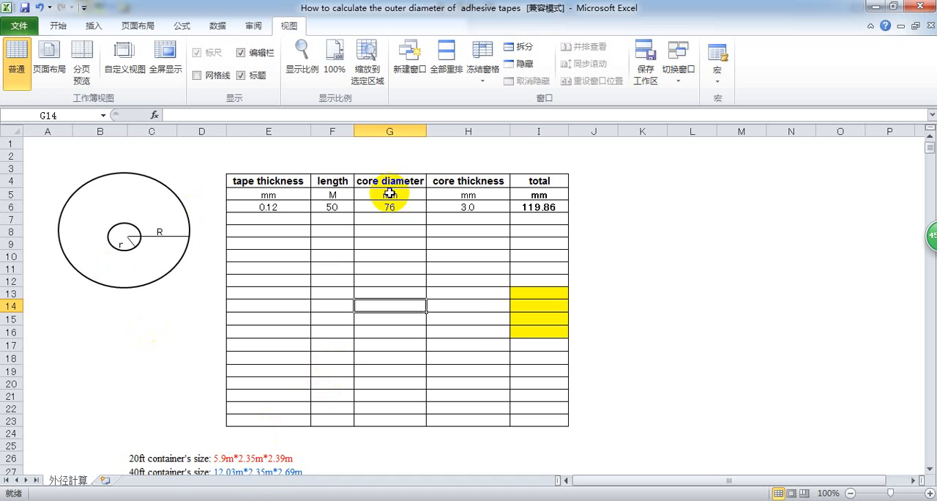
{"action": "mouse_move", "coordinate": [571, 280]}
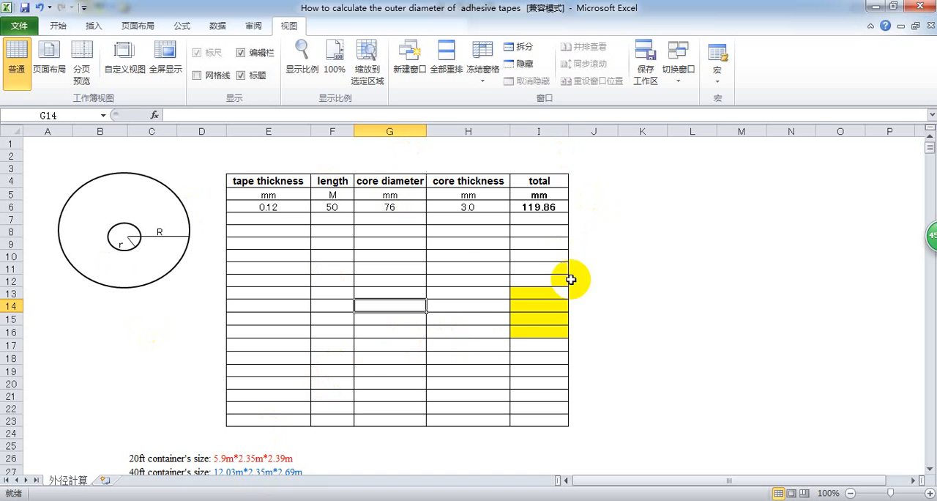
{"action": "mouse_move", "coordinate": [559, 214]}
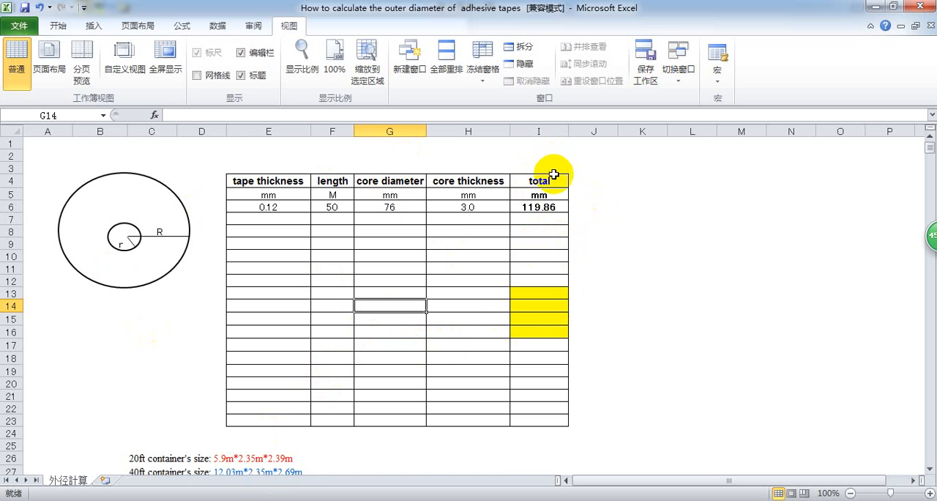
{"action": "mouse_move", "coordinate": [408, 302]}
{"action": "type", "text": "0.05"}
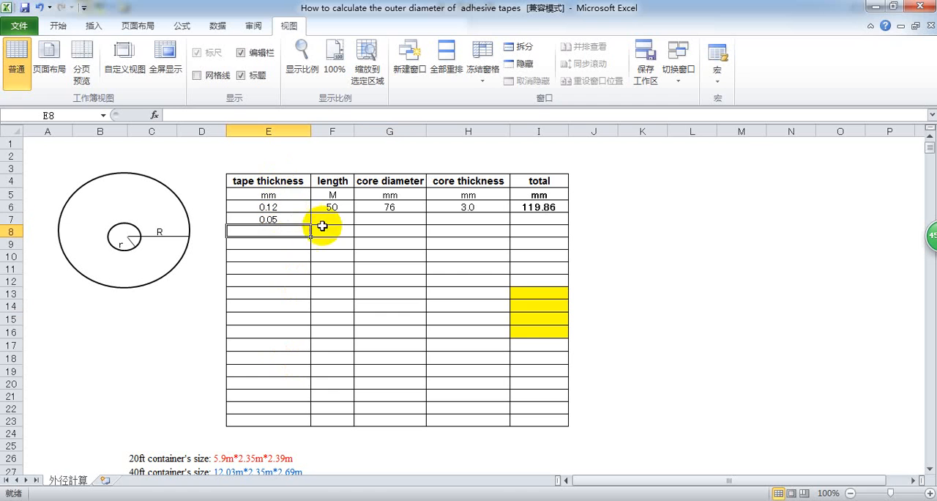
Step: Enter 4000 length and 3.0 core thickness in row 7, giving a 511.37 total
{"action": "type", "text": "4000"}
{"action": "left_click", "coordinate": [389, 220]}
{"action": "type", "text": "76"}
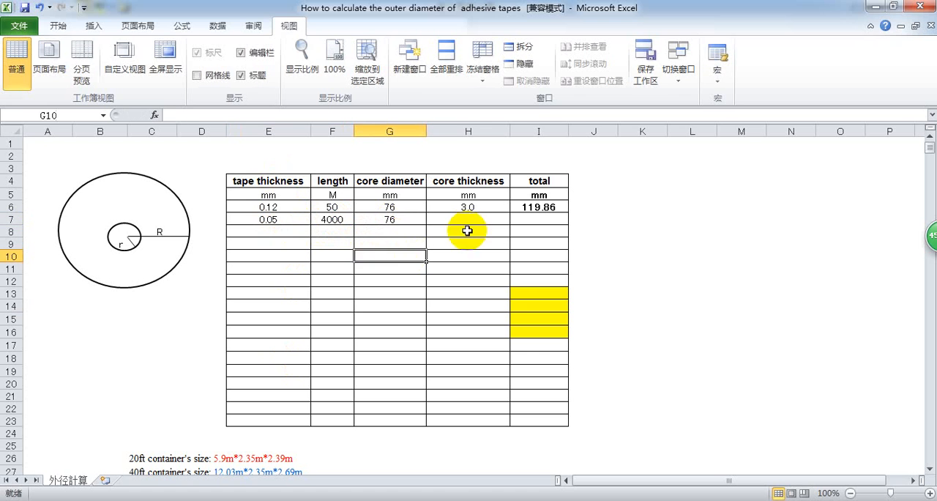
{"action": "double_click", "coordinate": [467, 219]}
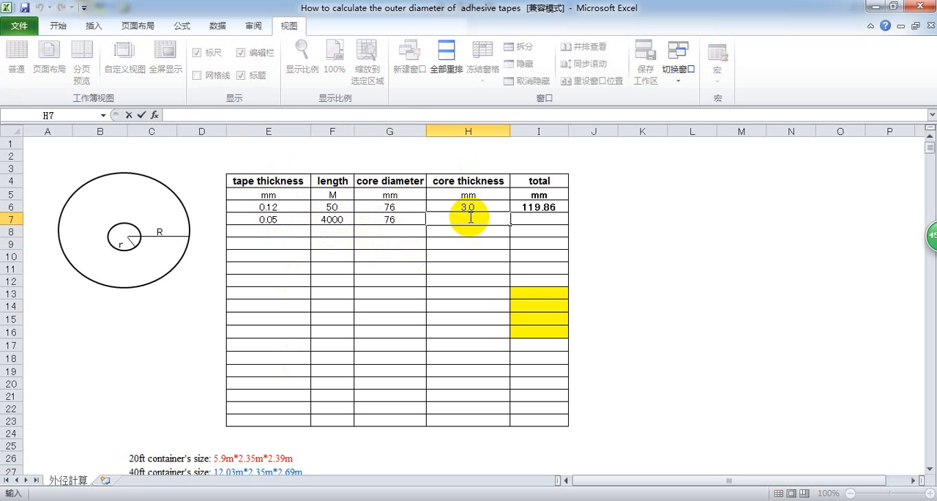
{"action": "left_click", "coordinate": [539, 206]}
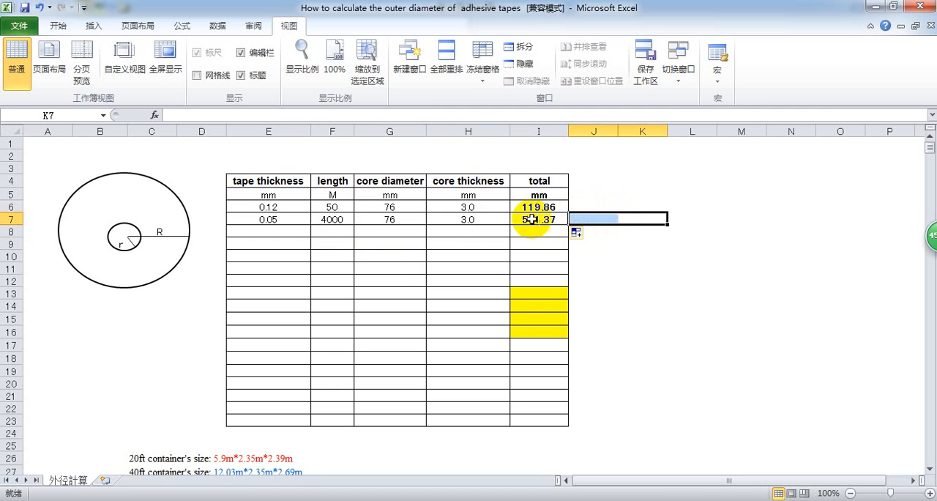
{"action": "mouse_move", "coordinate": [366, 372]}
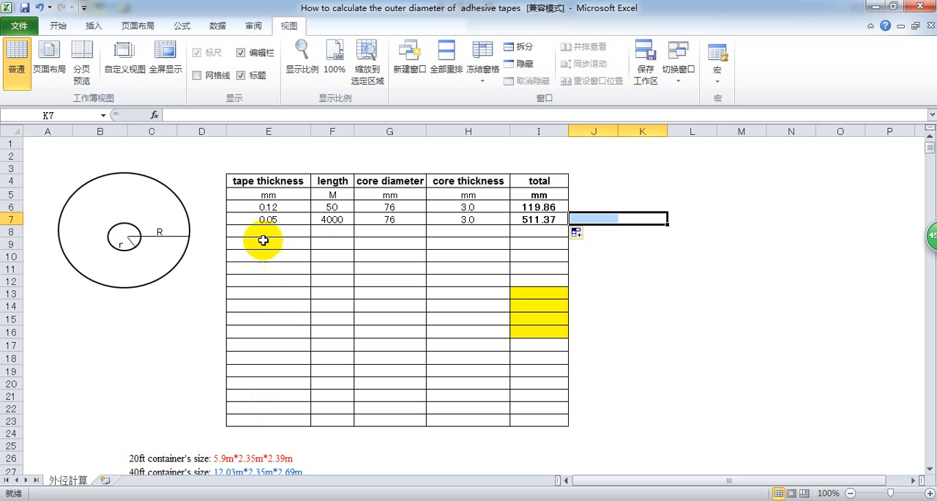
Step: Enter 0.13 thickness and 3 core thickness in row 8, filling the 58.54 total
{"action": "double_click", "coordinate": [267, 231]}
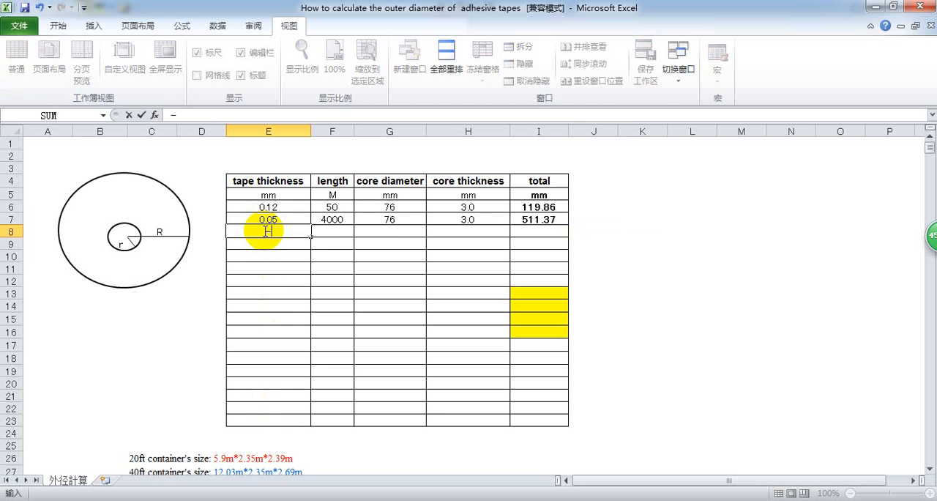
{"action": "type", "text": "0.13"}
{"action": "left_click", "coordinate": [333, 231]}
{"action": "type", "text": "9"}
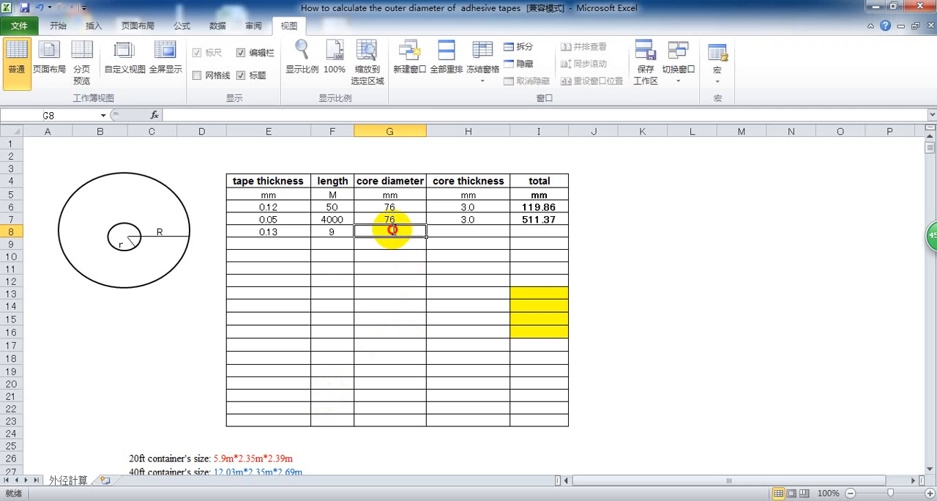
{"action": "type", "text": "3.0"}
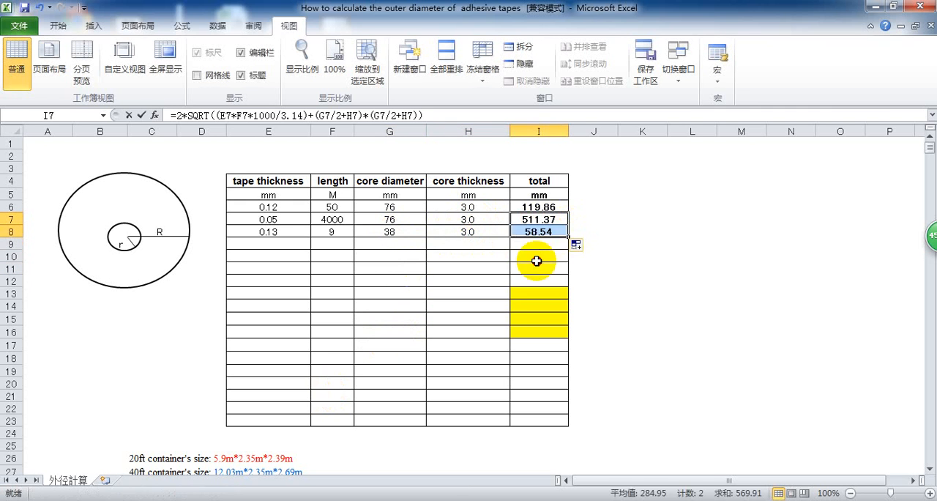
{"action": "left_click", "coordinate": [538, 255]}
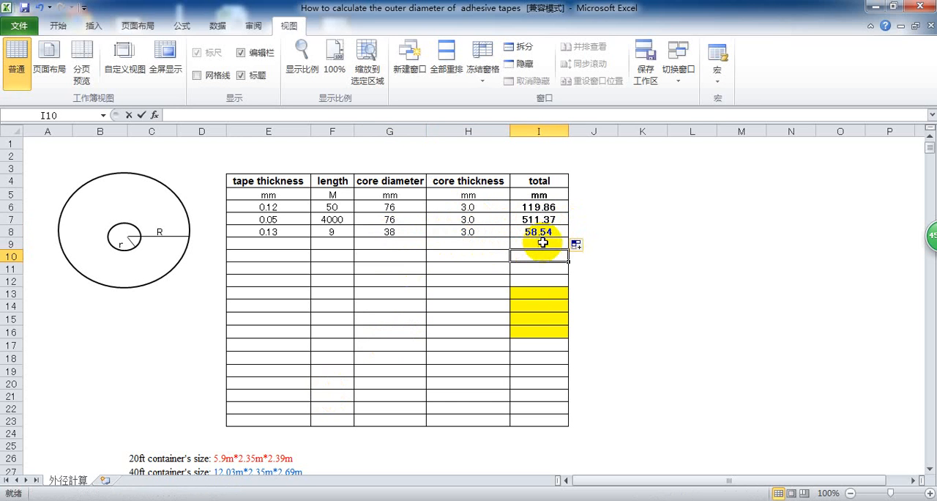
{"action": "mouse_move", "coordinate": [288, 401]}
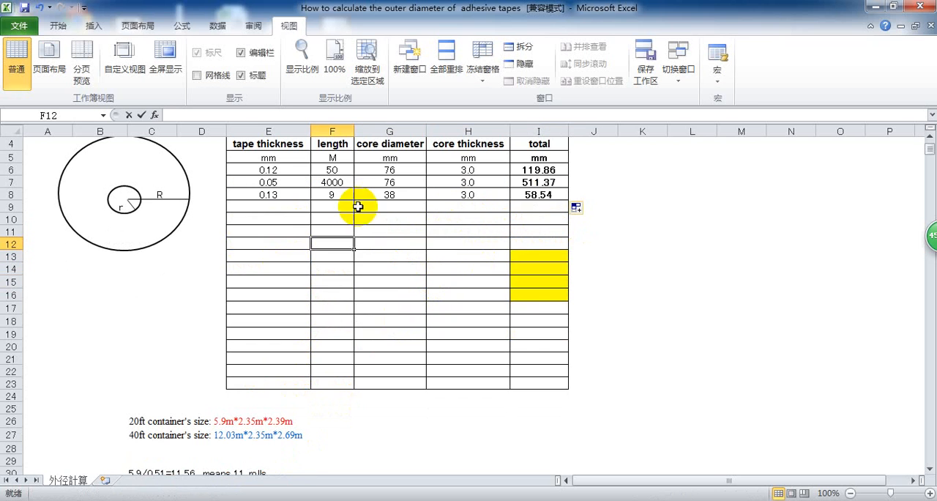
{"action": "mouse_move", "coordinate": [410, 234]}
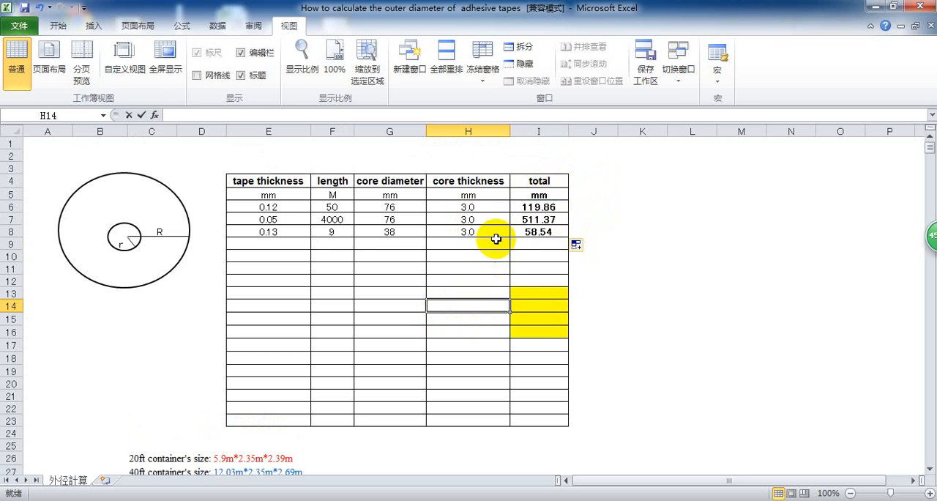
{"action": "mouse_move", "coordinate": [621, 187]}
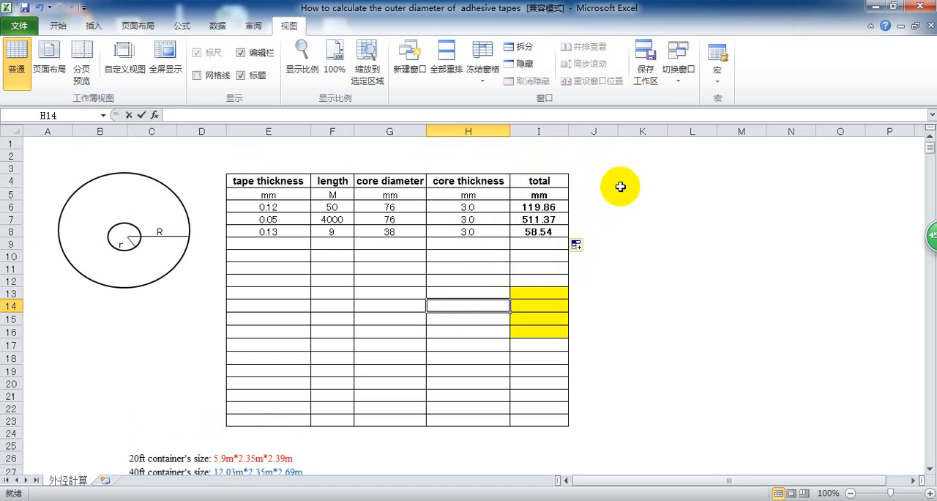
{"action": "mouse_move", "coordinate": [635, 183]}
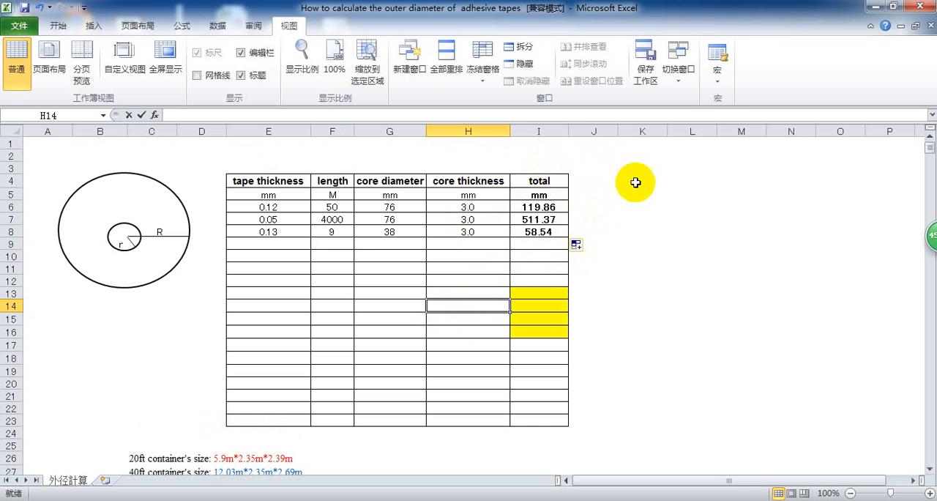
{"action": "mouse_move", "coordinate": [608, 268]}
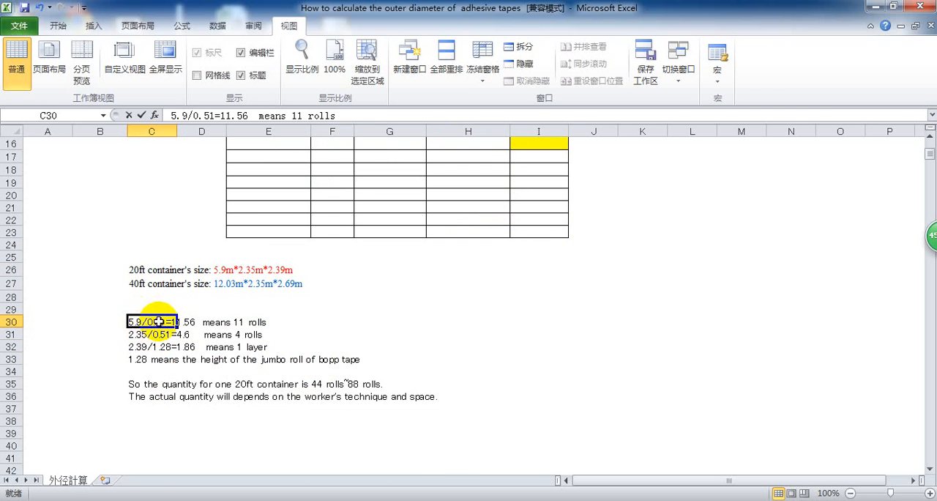
Step: Inspect the 11-rolls-length and 4-rolls-width container calculations in C30 and C31
{"action": "left_click", "coordinate": [151, 334]}
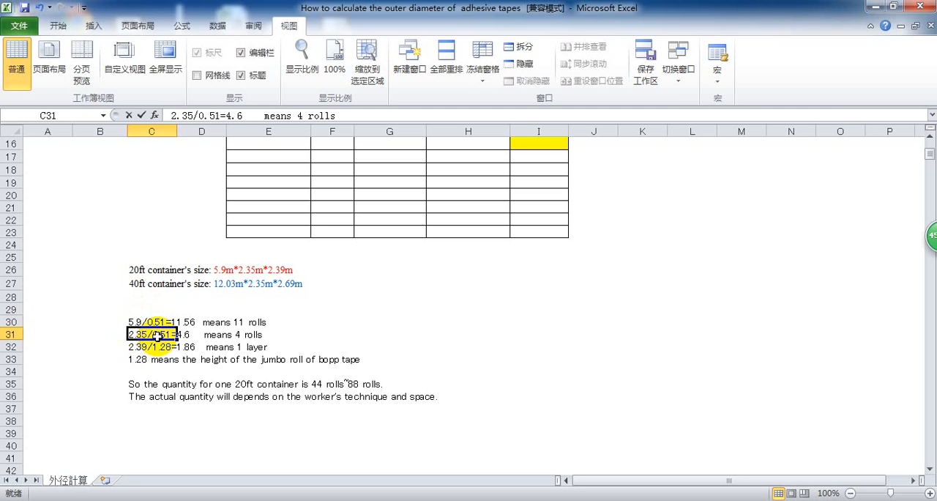
{"action": "left_click", "coordinate": [152, 346]}
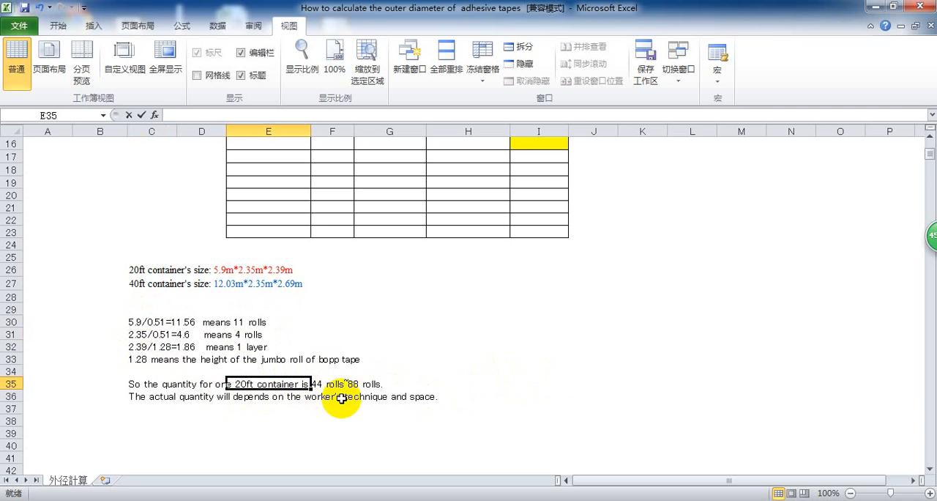
{"action": "left_click", "coordinate": [202, 419]}
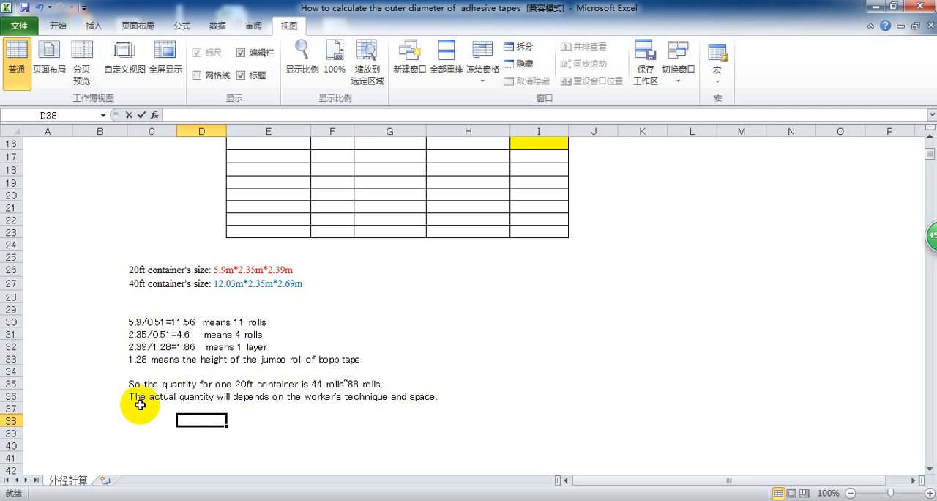
{"action": "mouse_move", "coordinate": [288, 406]}
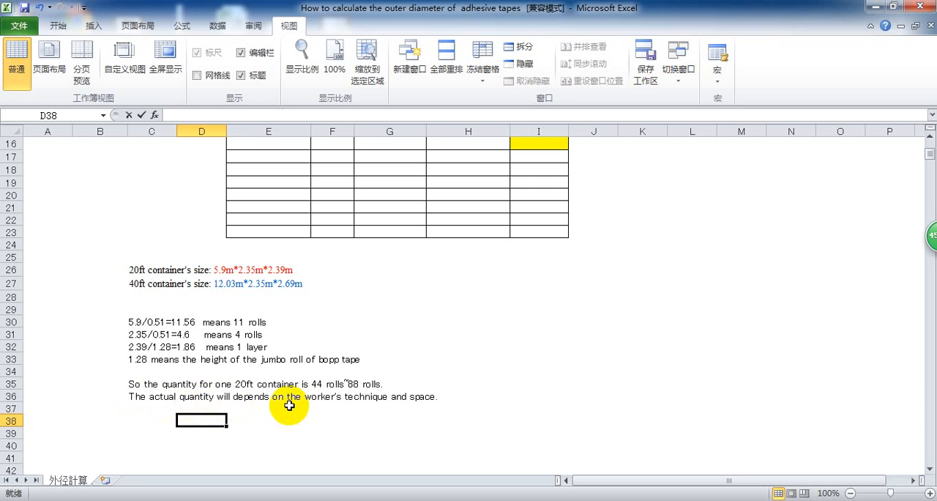
{"action": "mouse_move", "coordinate": [360, 404]}
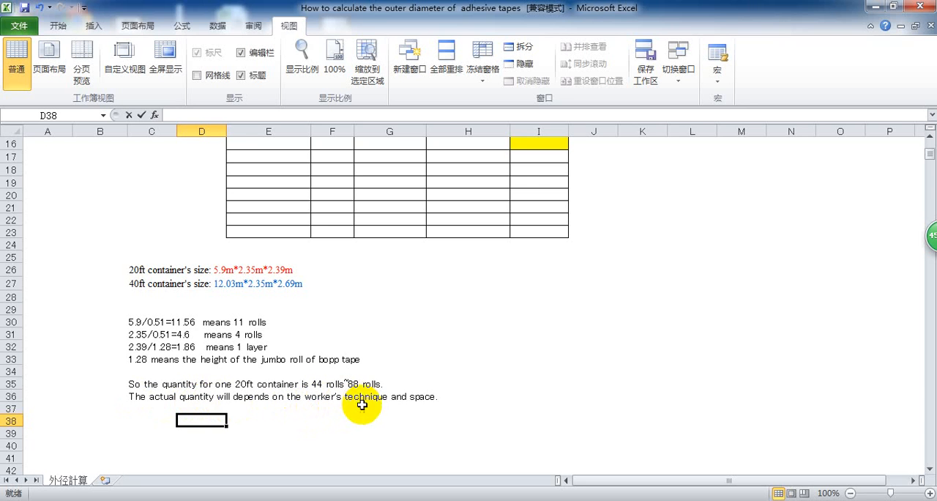
{"action": "mouse_move", "coordinate": [457, 389]}
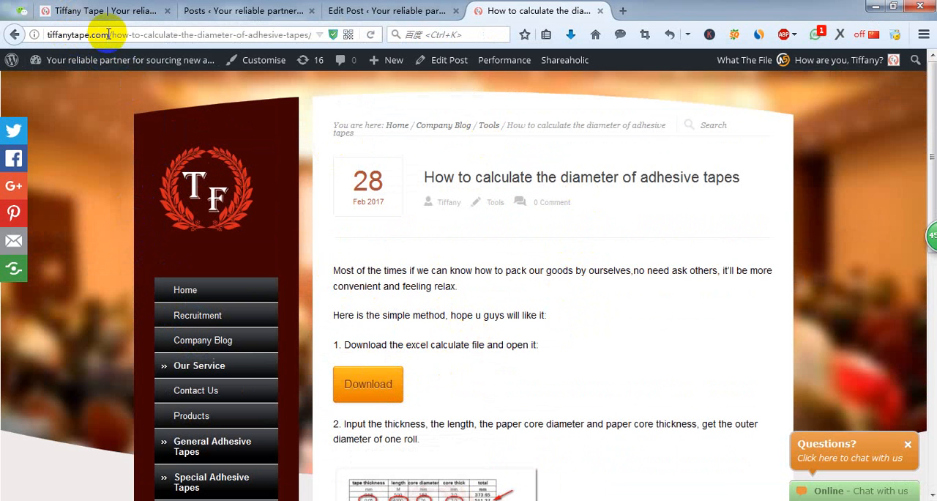
{"action": "mouse_move", "coordinate": [247, 339]}
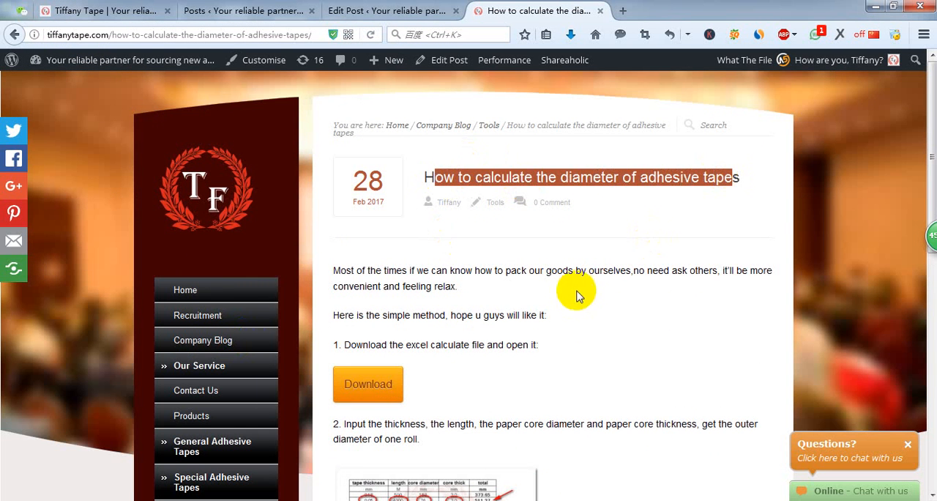
Step: Scroll down the blog post past the Download button to the container calculations
{"action": "scroll", "scroll_direction": "down", "scroll_amount": 3}
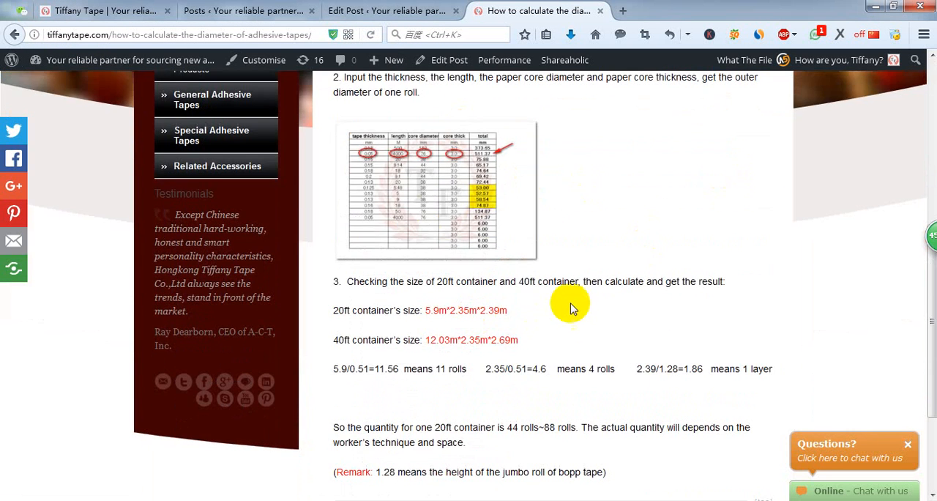